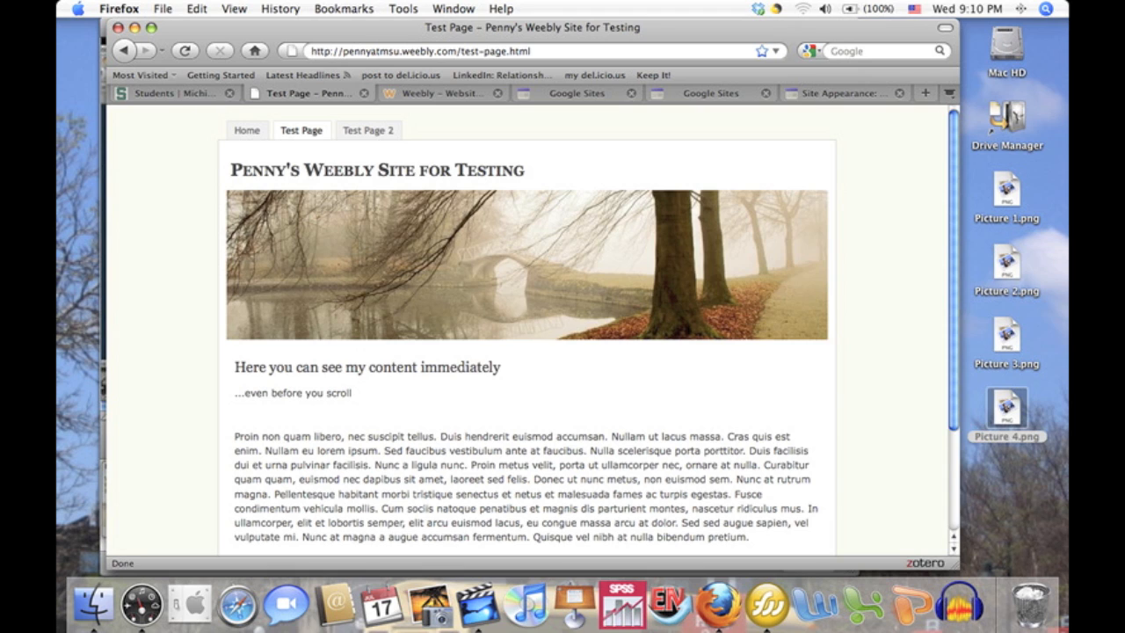
scroll(down, 3)
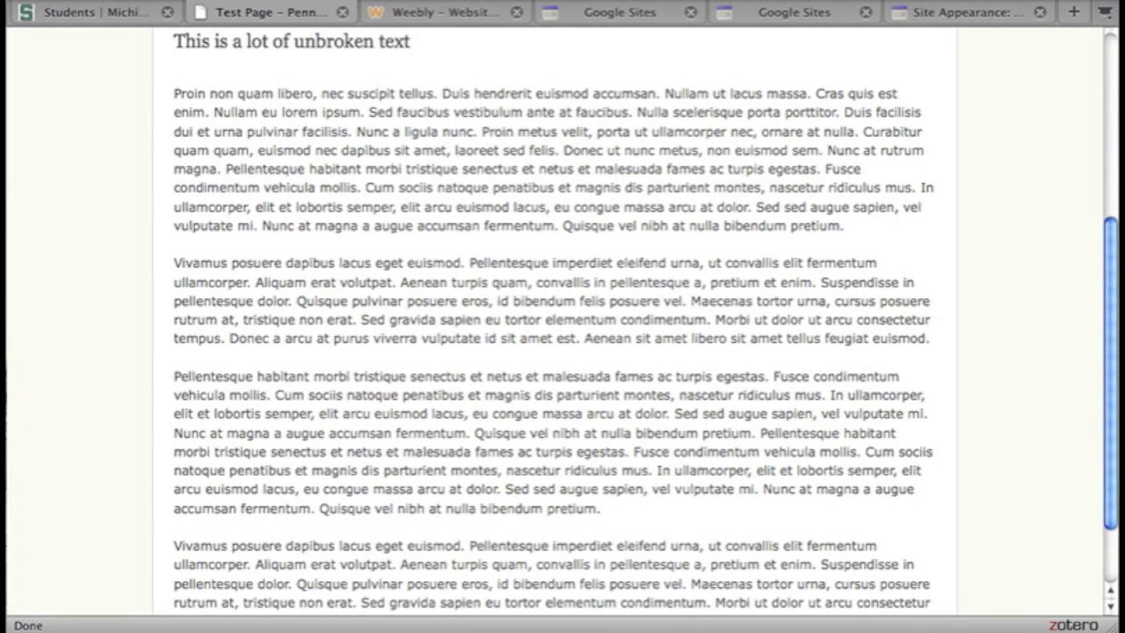